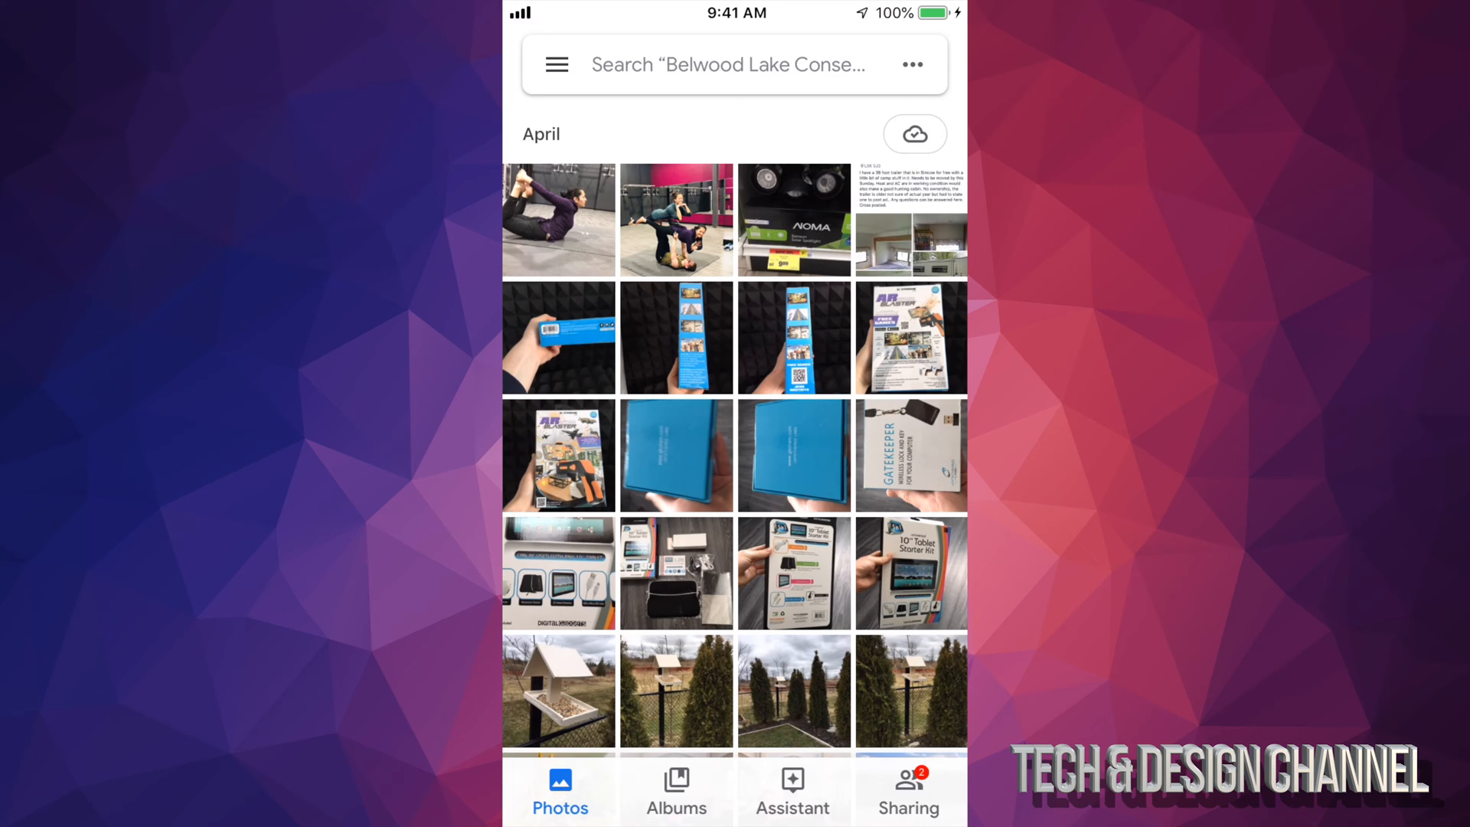
Reveal the 'Backup complete' card and the 'Free up space' card listing 421 removable items
scroll(down, 3)
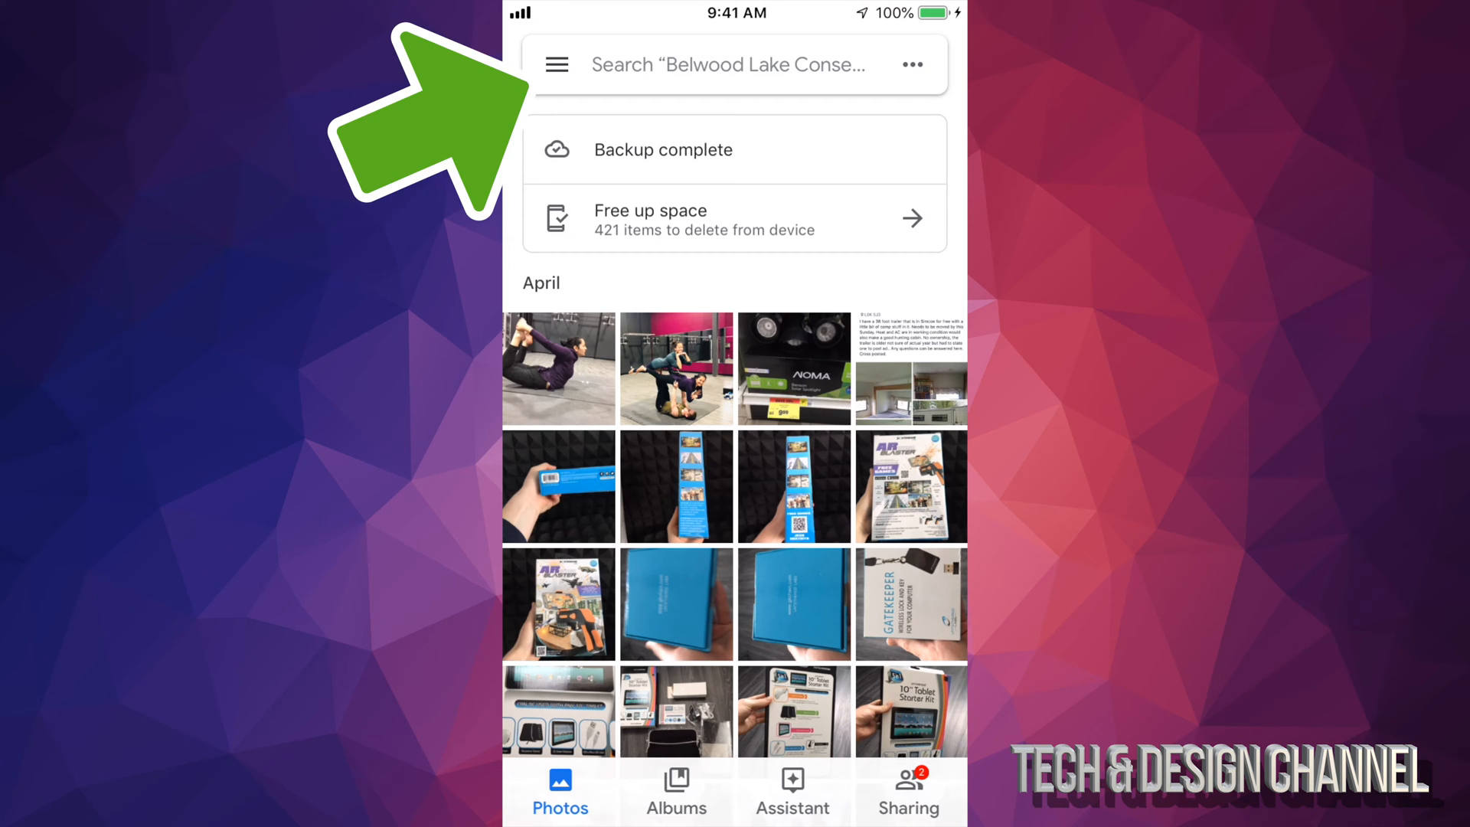
Free up space by deleting the 421 backed-up items from the phone and dismiss the completion notice
click(555, 65)
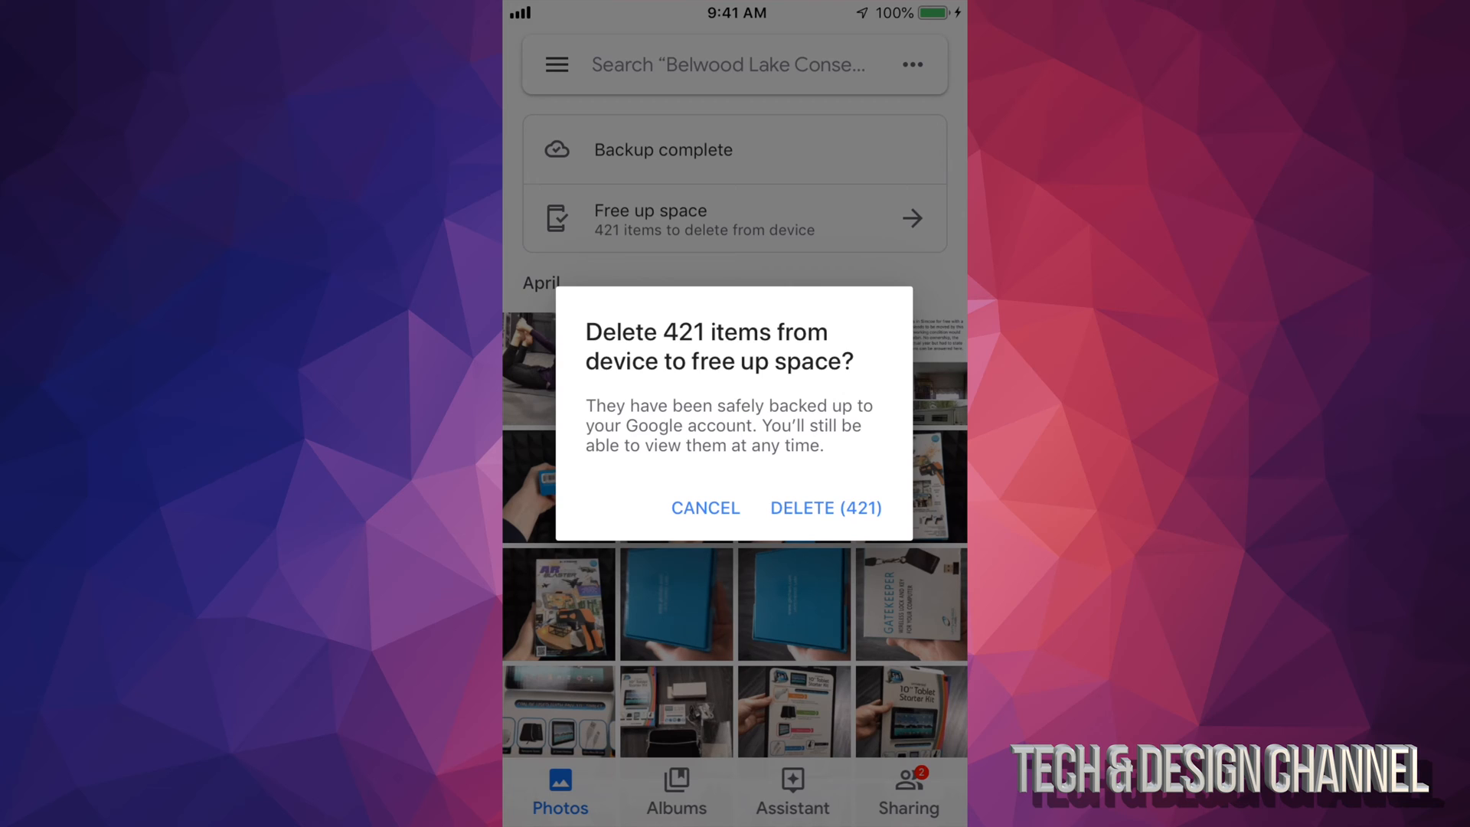
click(826, 507)
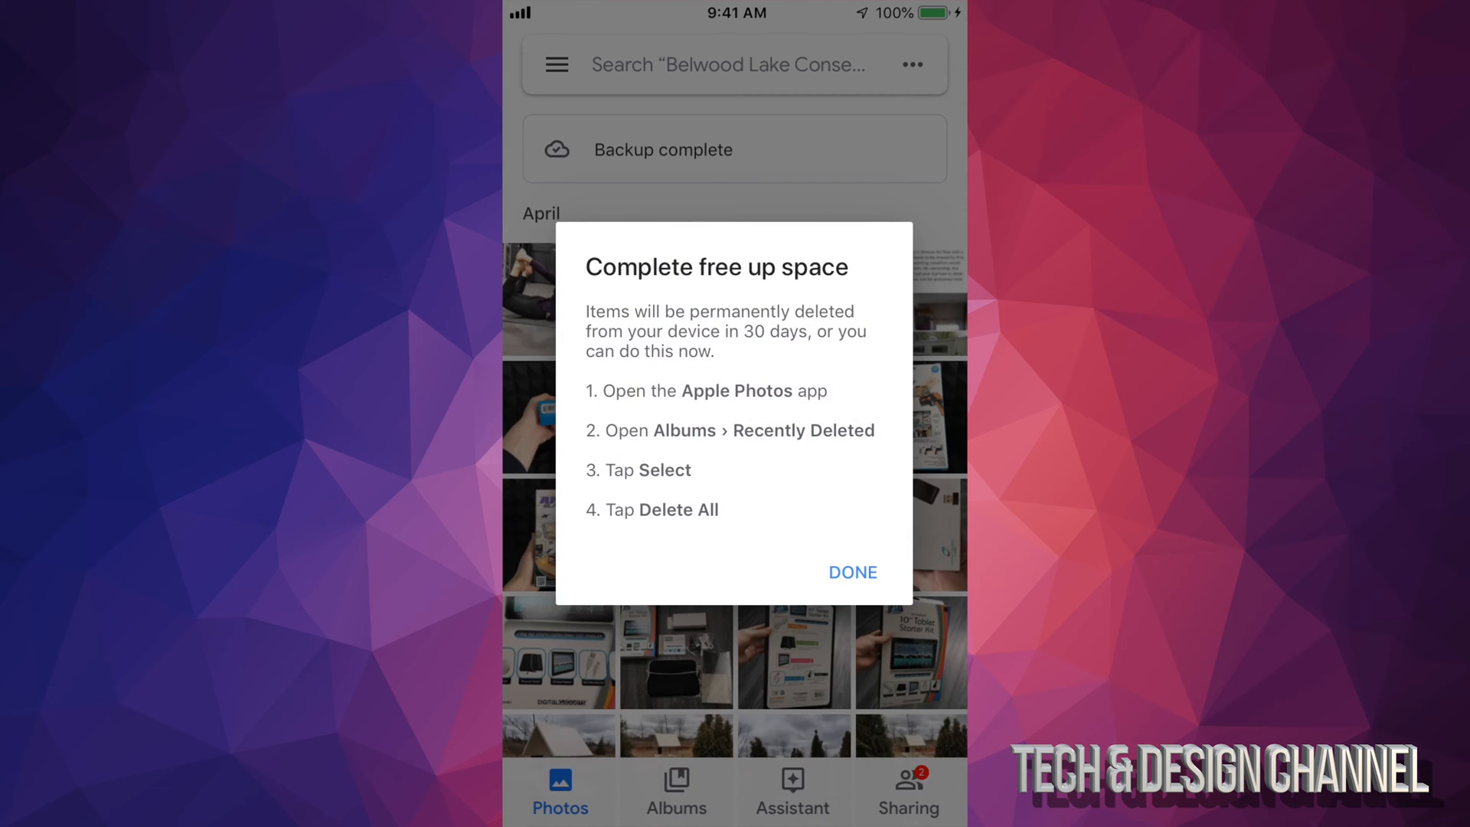
click(852, 572)
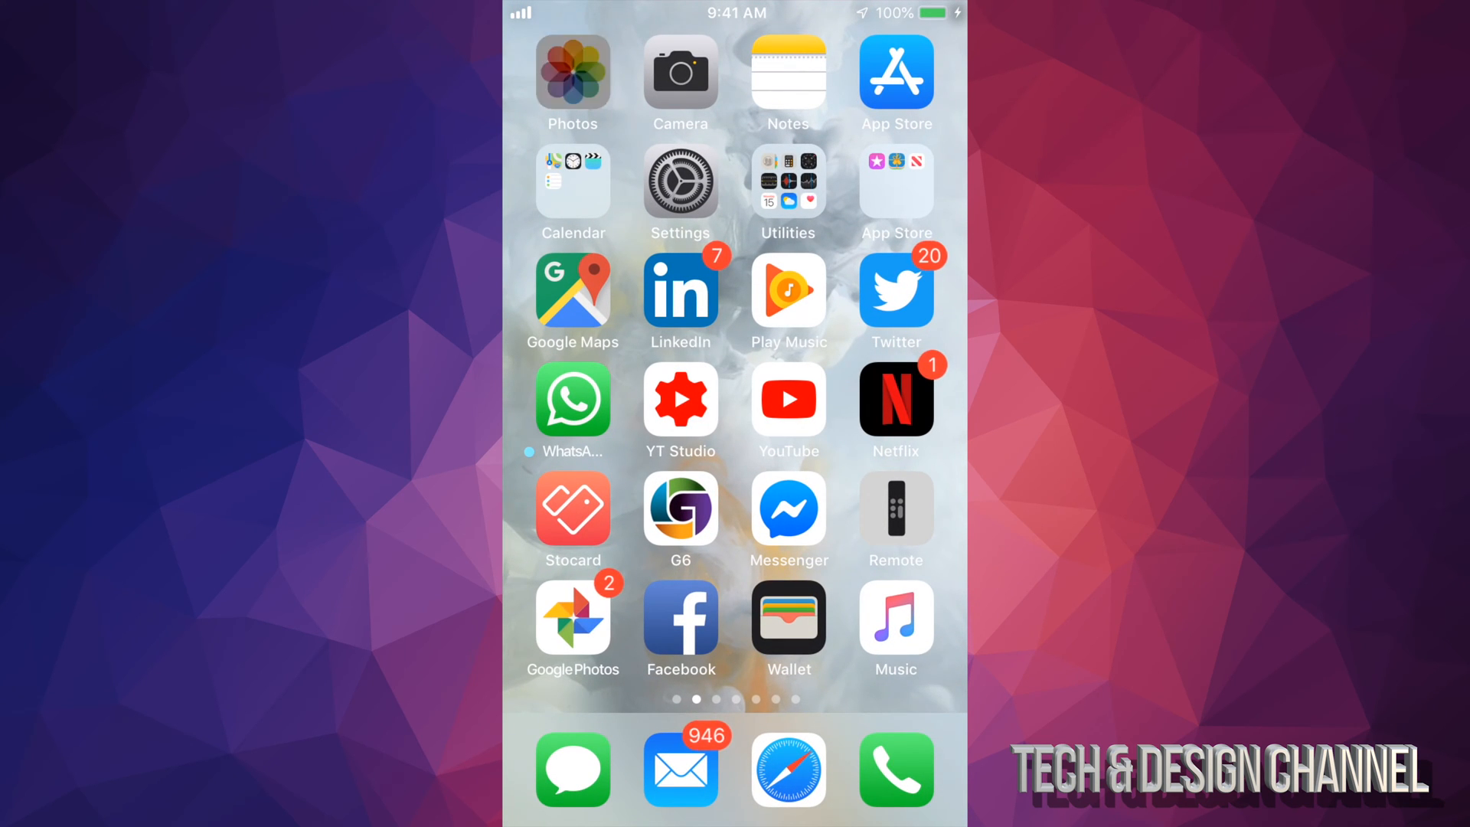
Switch to Apple Photos and open the Recently Deleted album under Albums
click(571, 73)
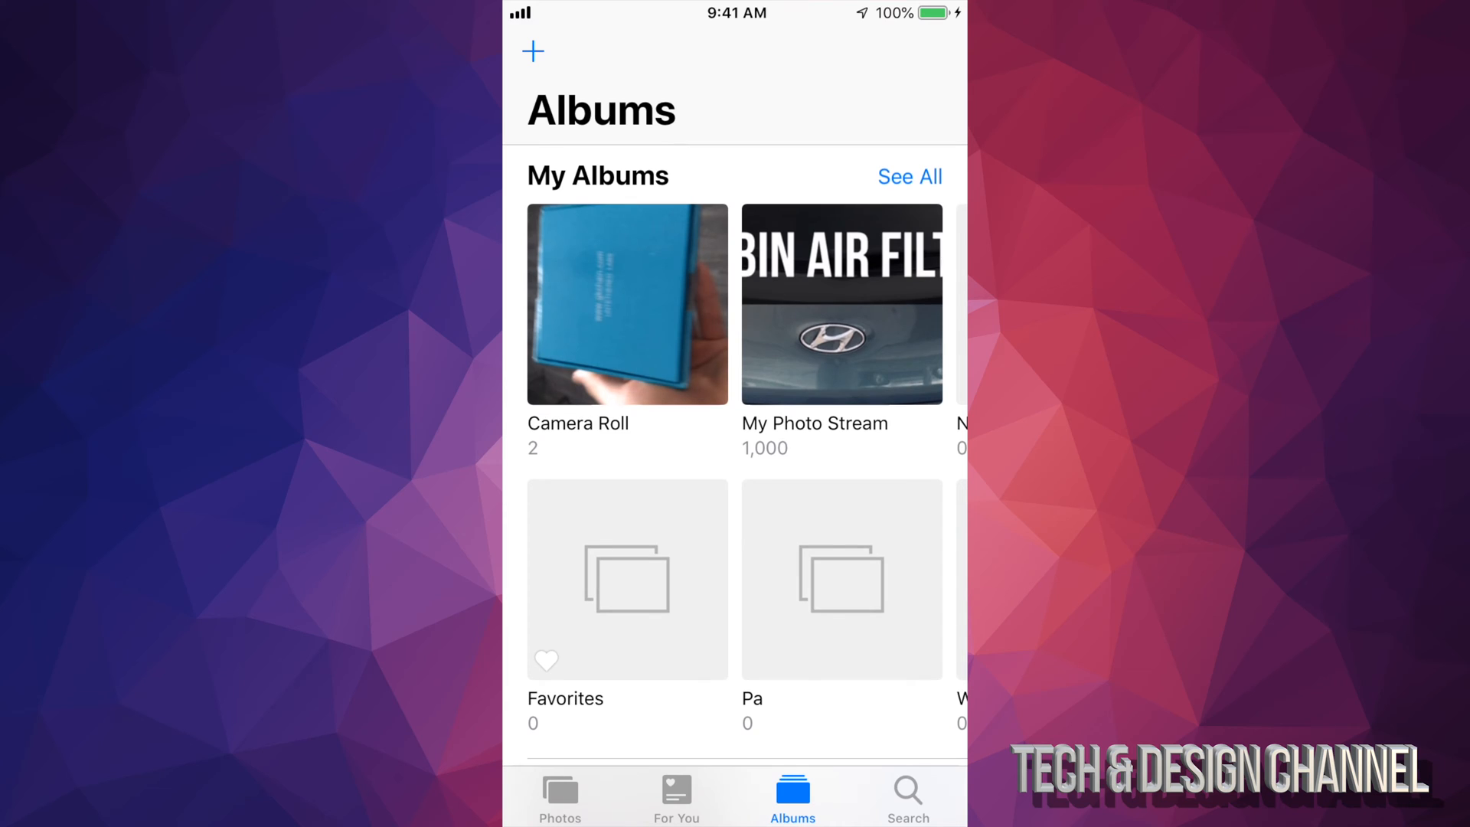
scroll(down, 3)
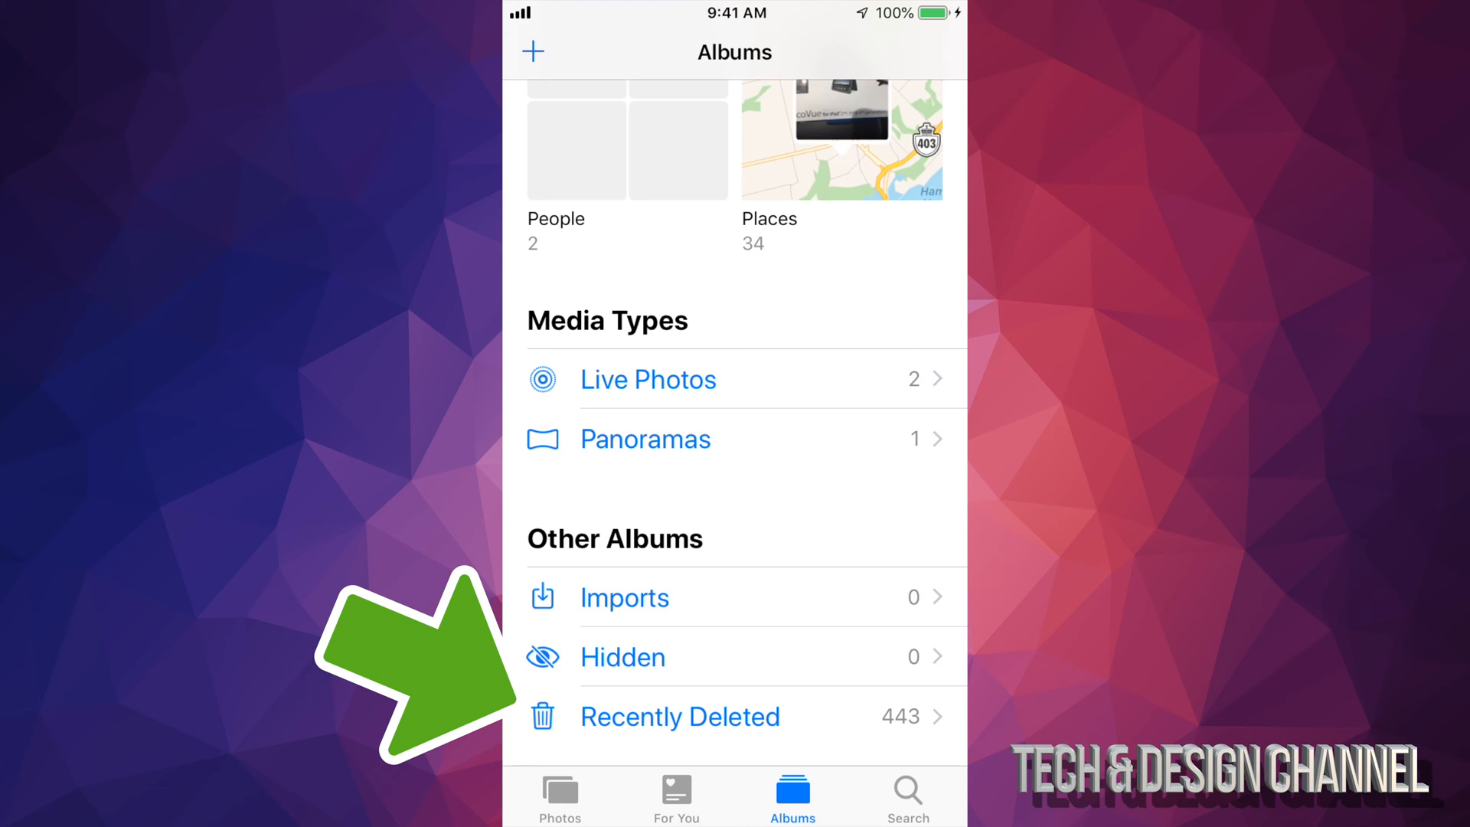
click(680, 716)
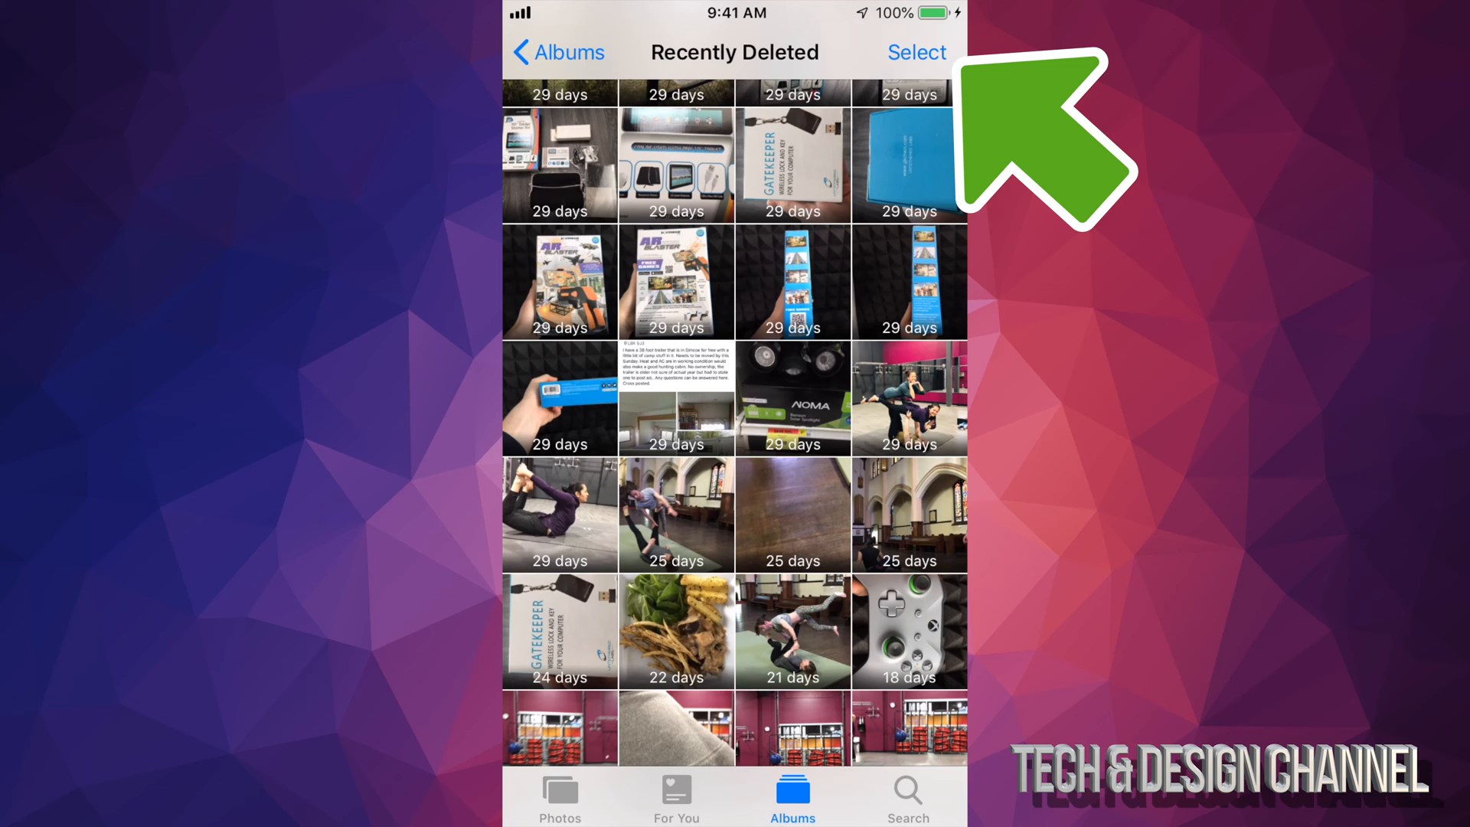
Delete All to permanently remove the 443 Recently Deleted items, then return to the home screen
click(916, 52)
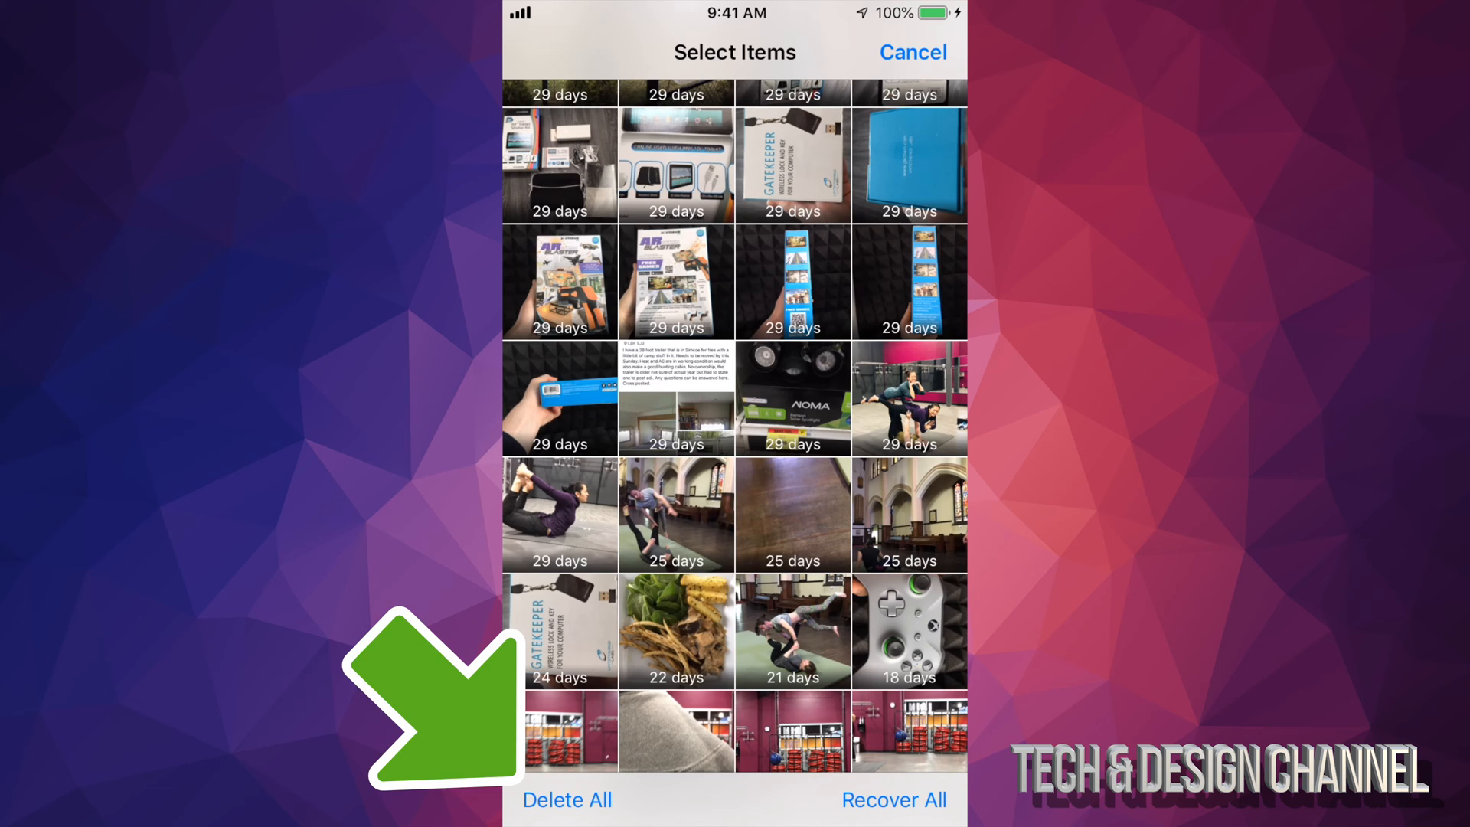
click(566, 801)
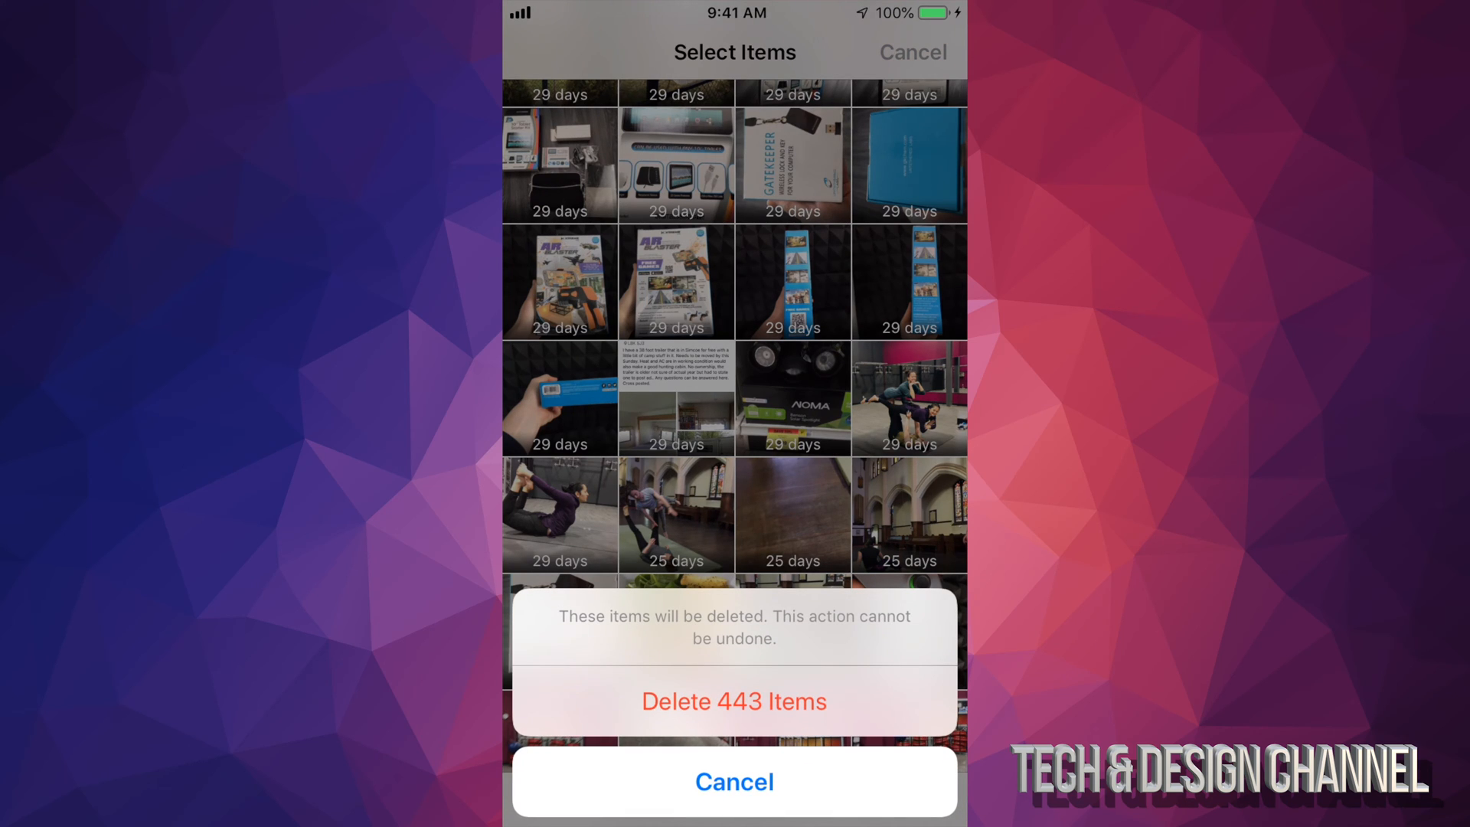
click(733, 781)
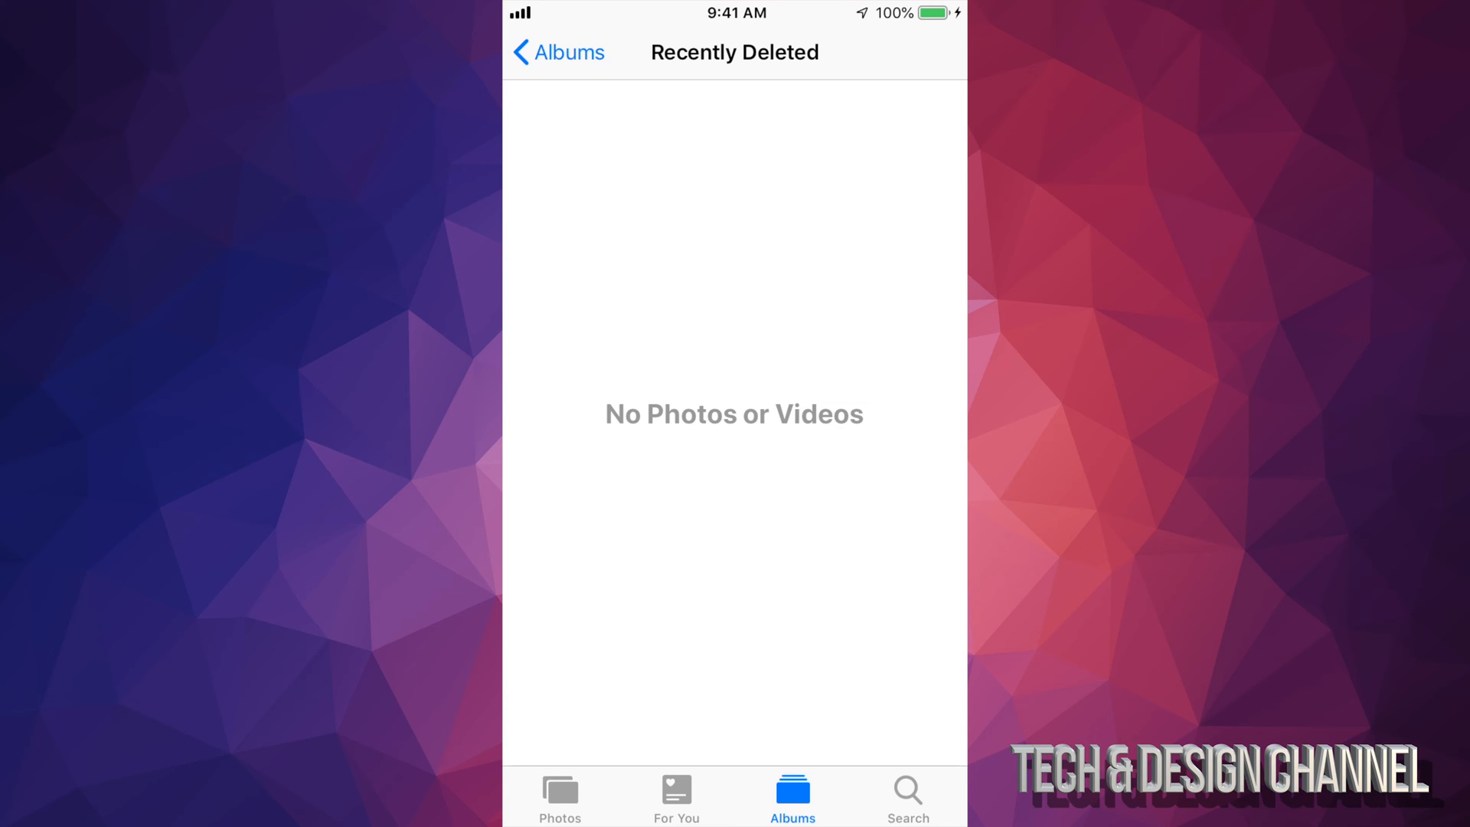
click(559, 52)
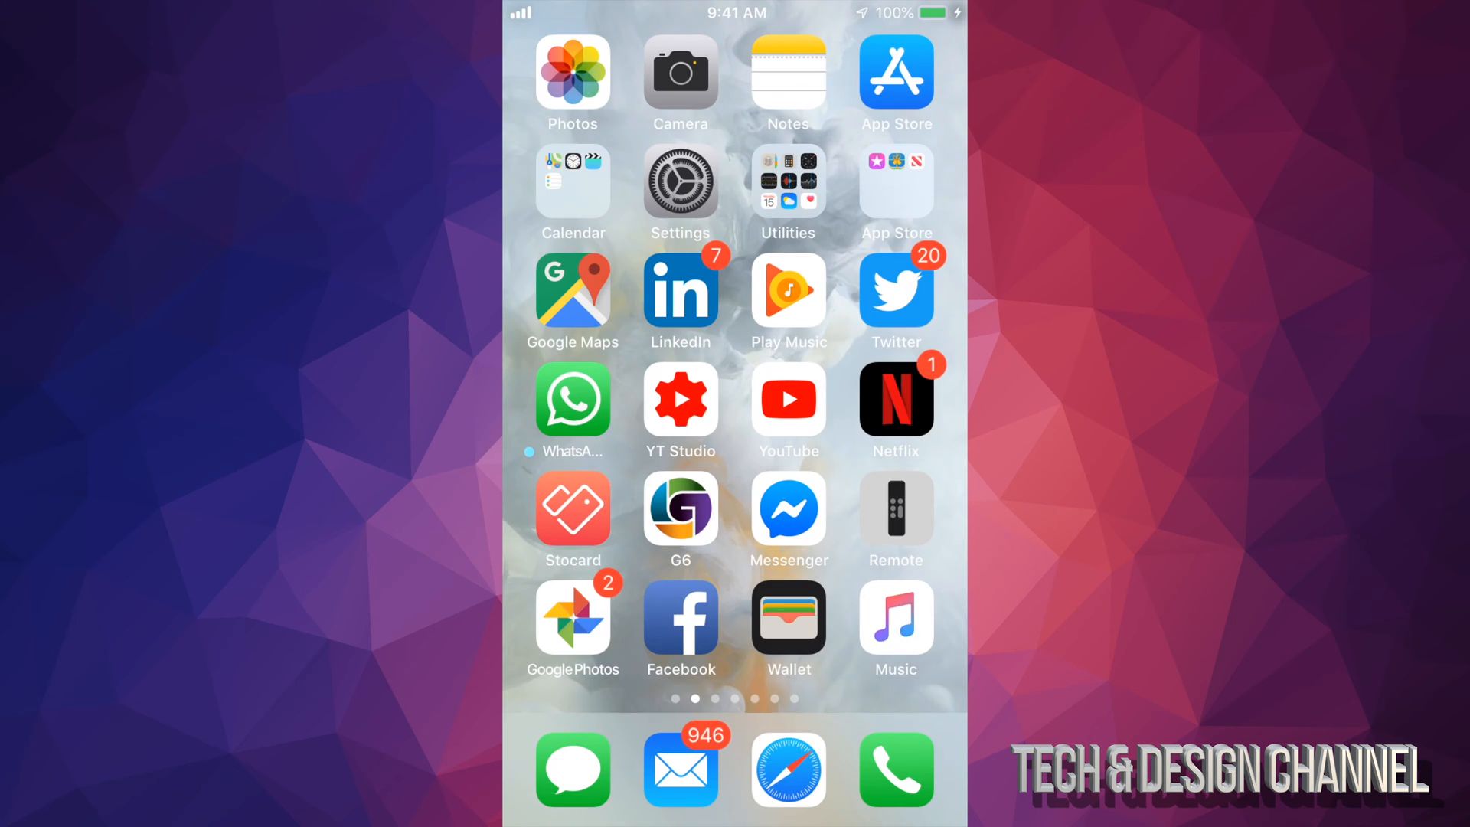
Check iPhone Storage in Settings: 22.3 GB of 64 GB used, Photos at 735.4 MB
click(680, 181)
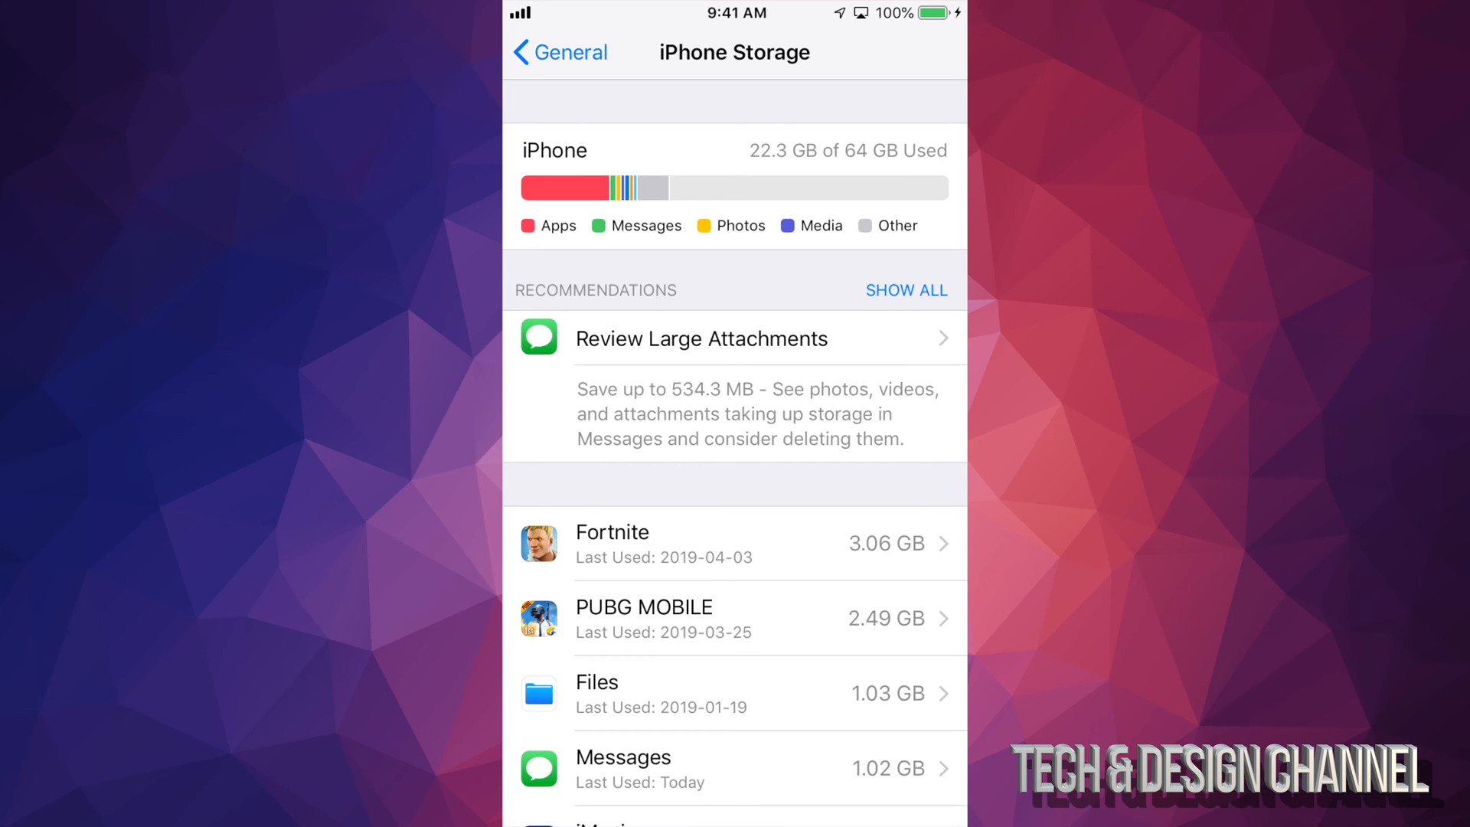
scroll(down, 3)
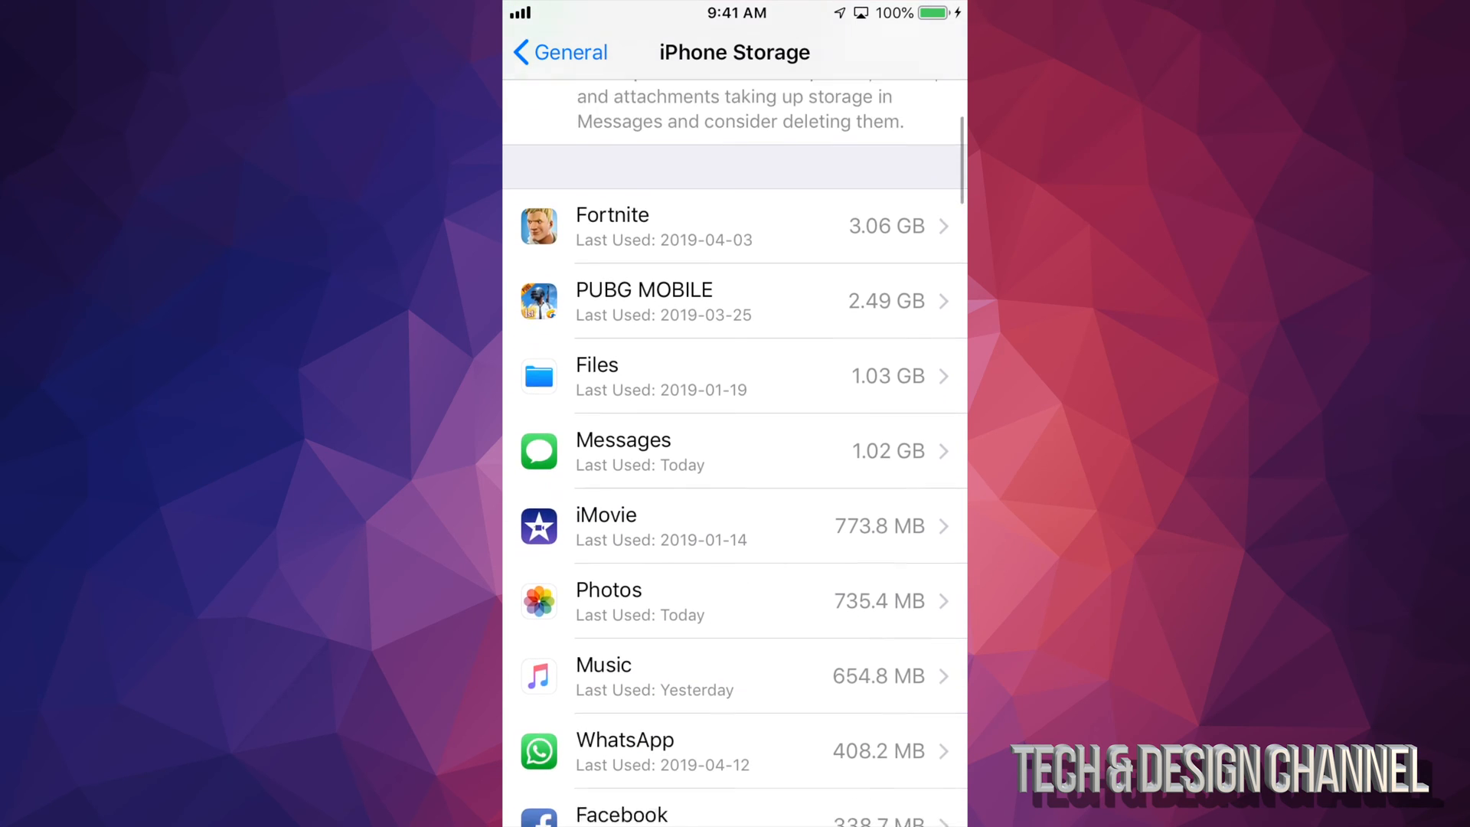
scroll(down, 3)
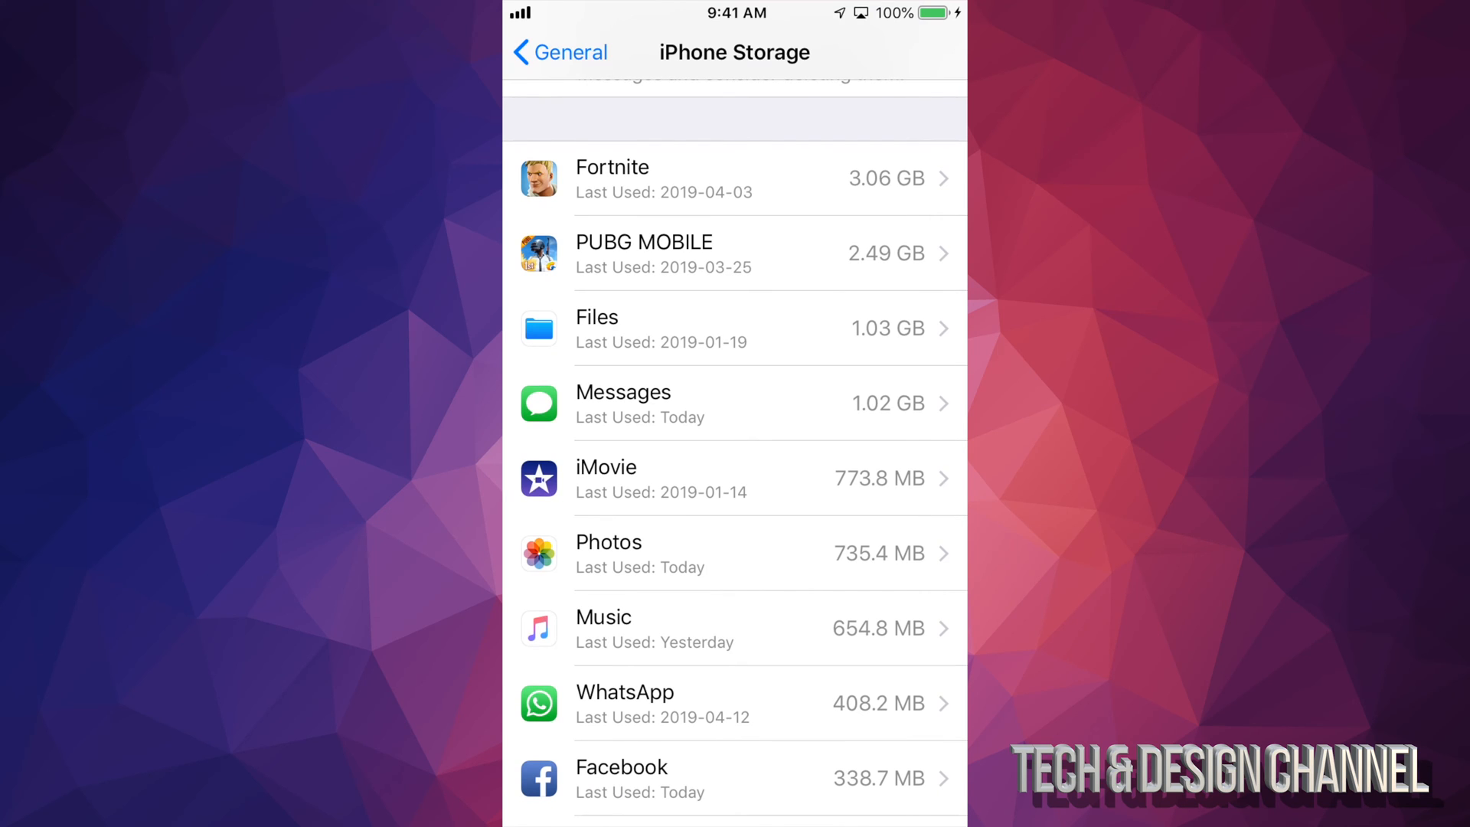
scroll(down, 3)
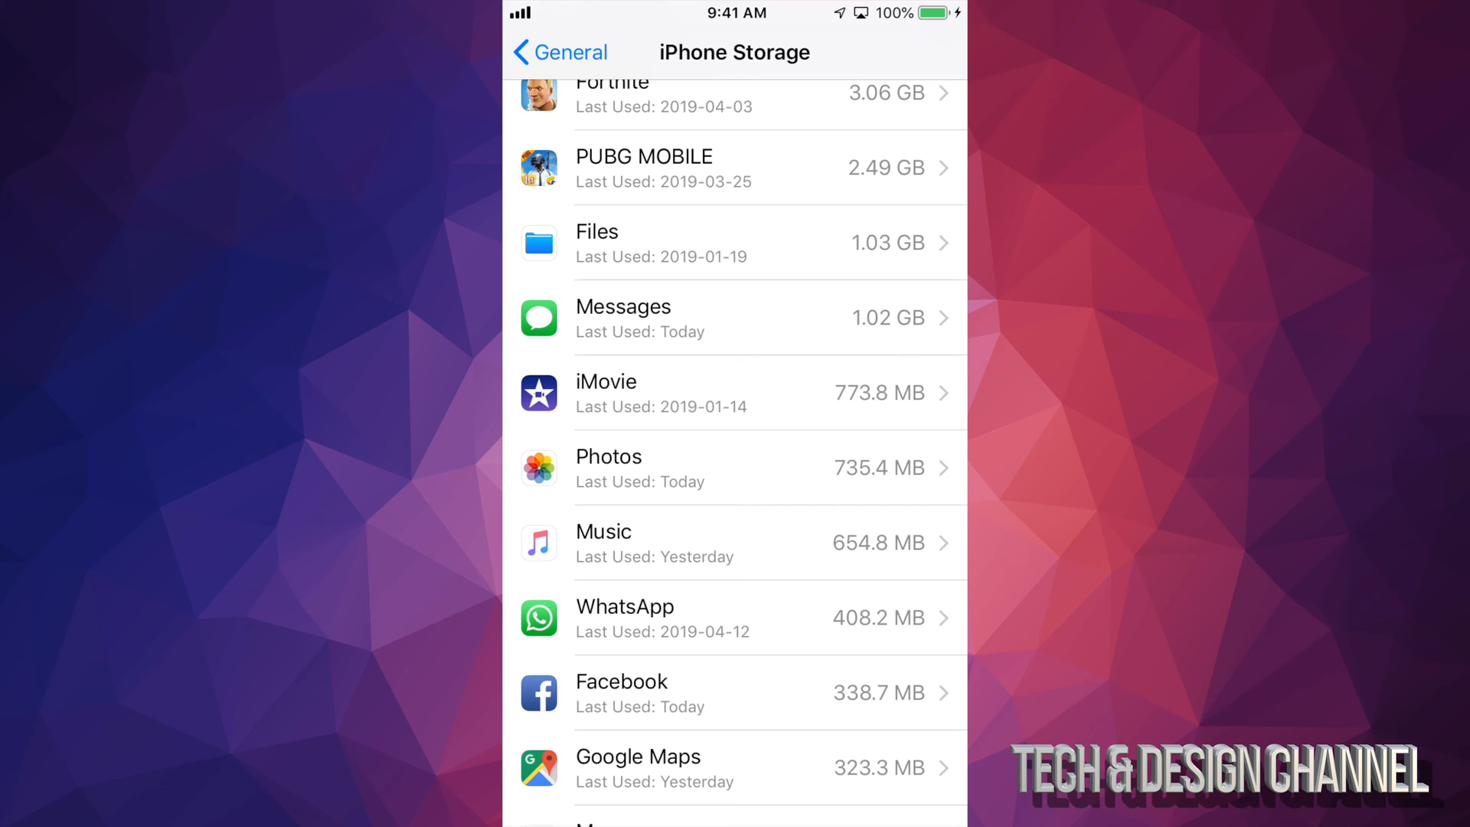
scroll(down, 3)
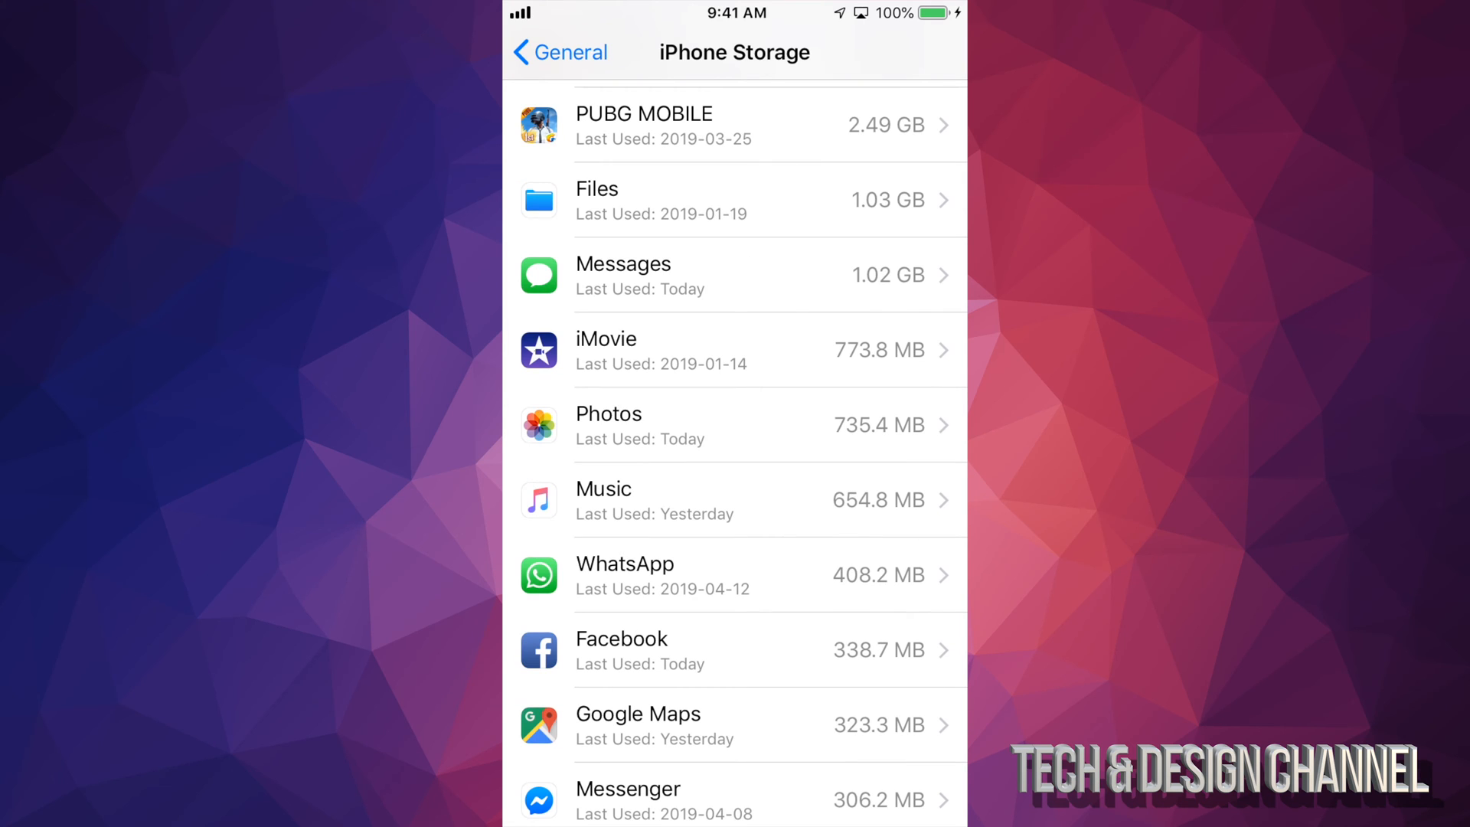
scroll(down, 3)
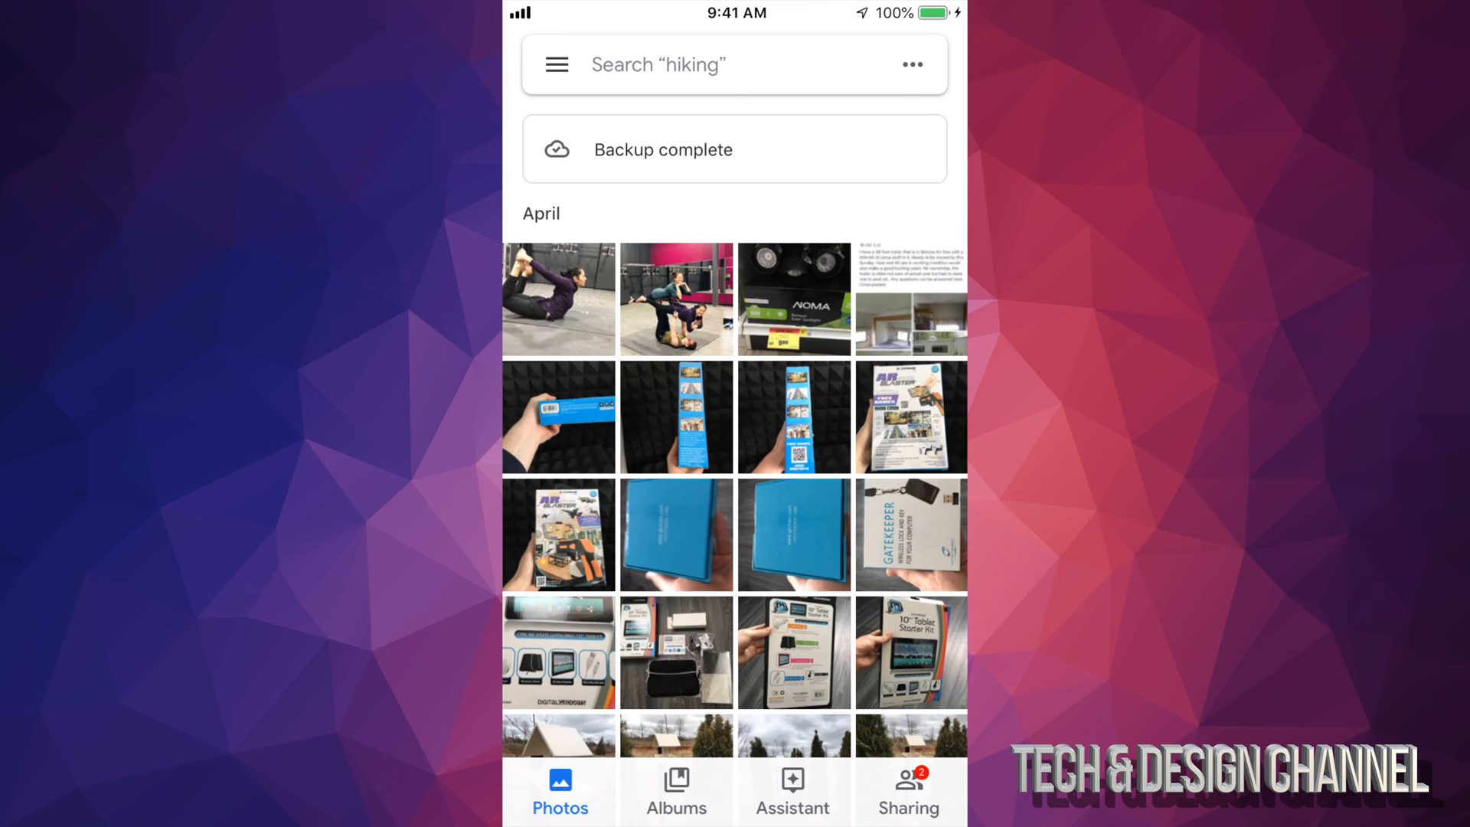
scroll(down, 3)
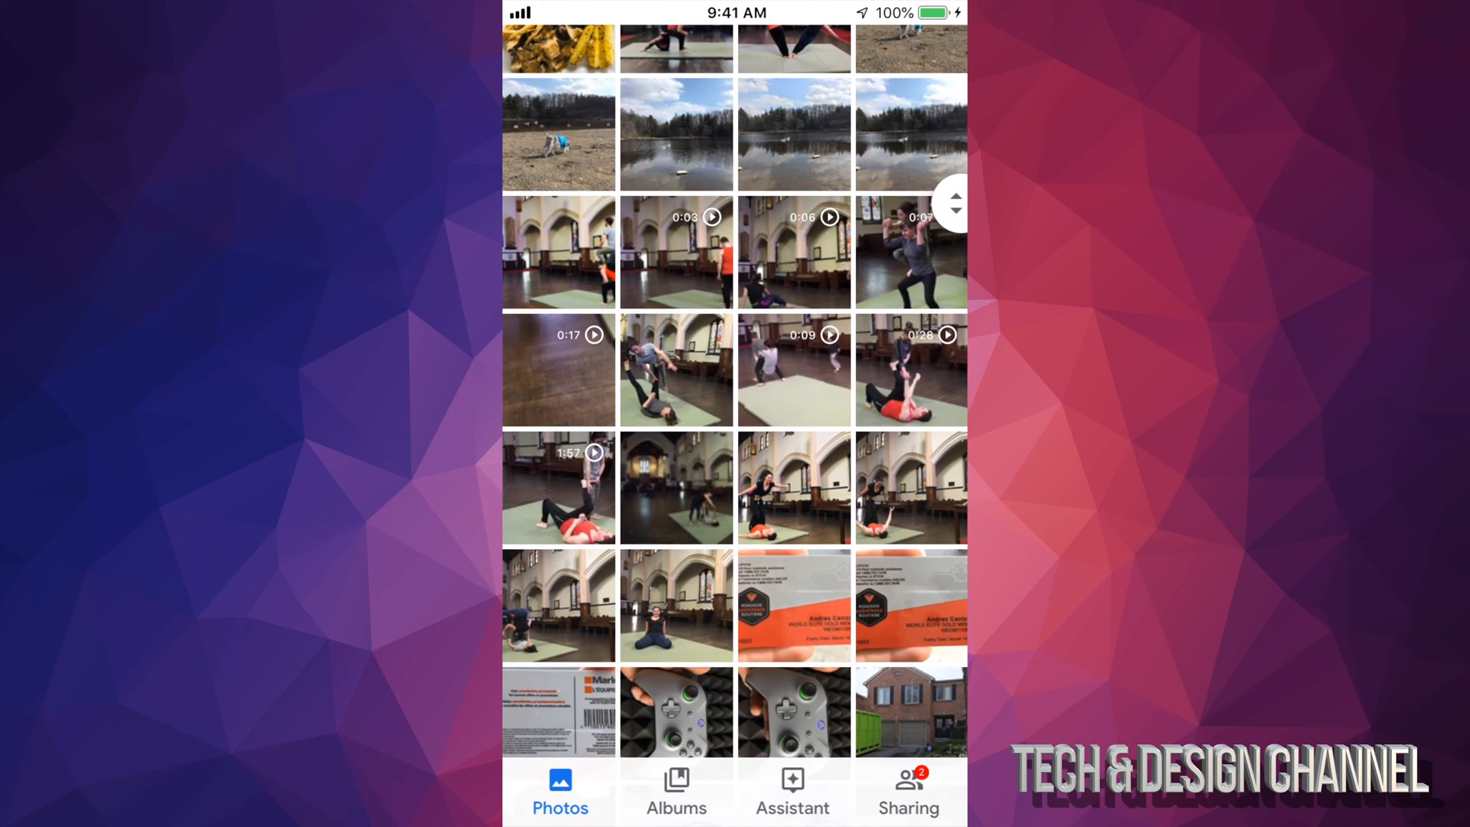
scroll(down, 3)
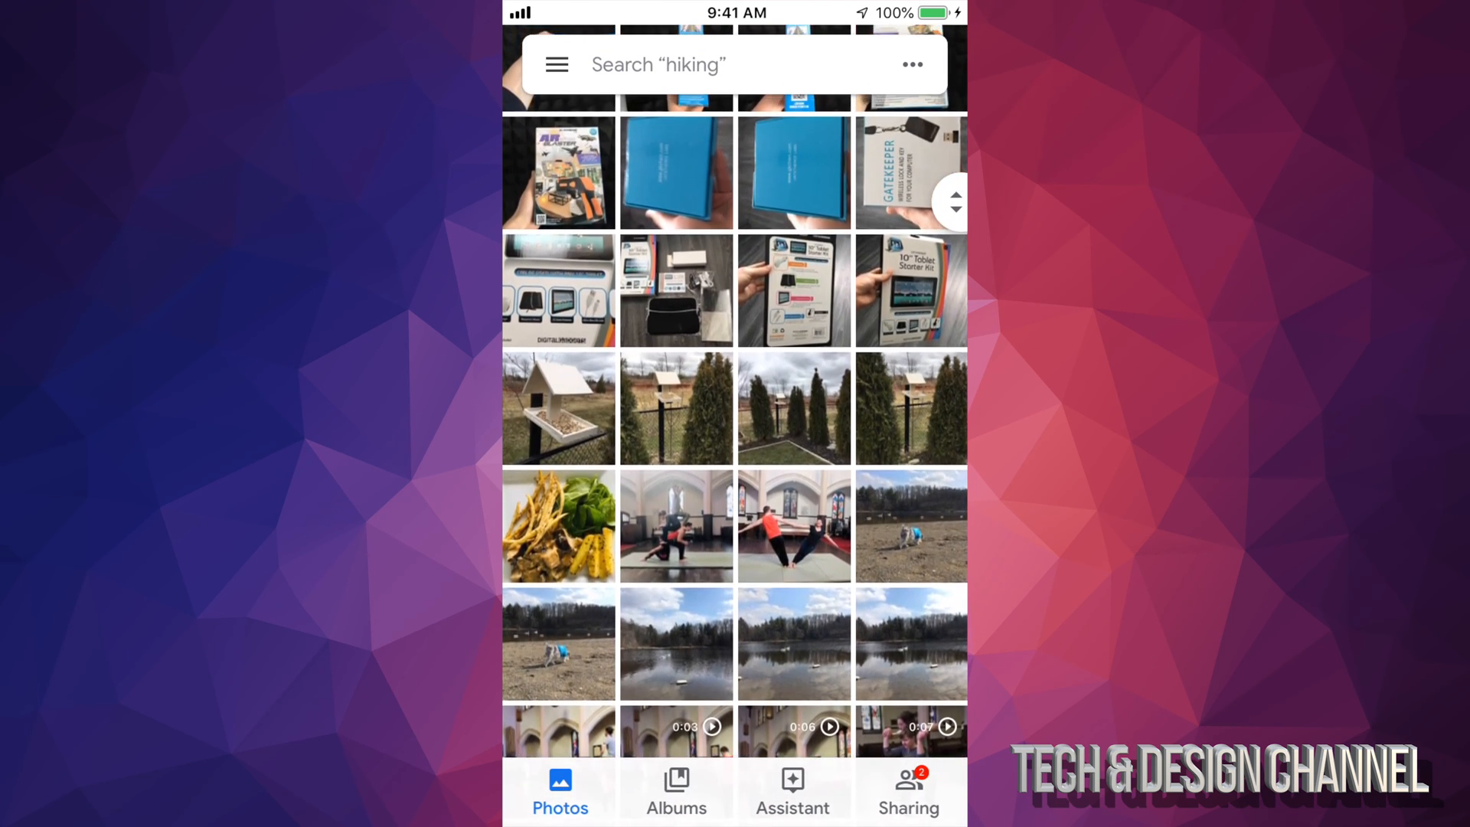